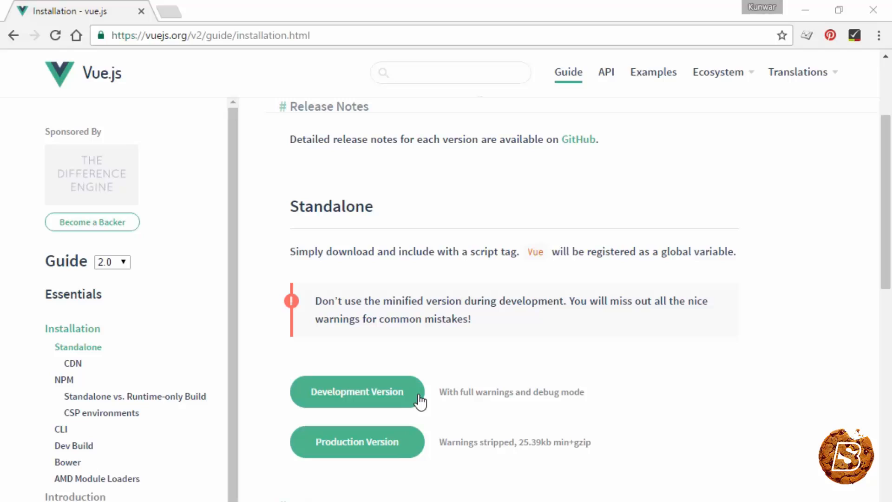
# Show index.html in the Vue-CodeDemo project with its script tag loading js/vue.min.js.
pyautogui.click(214, 35)
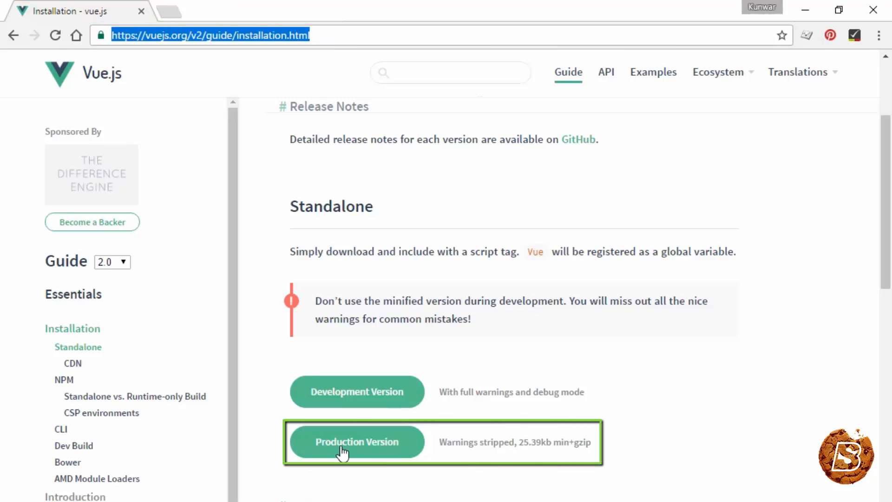
pyautogui.moveTo(349, 453)
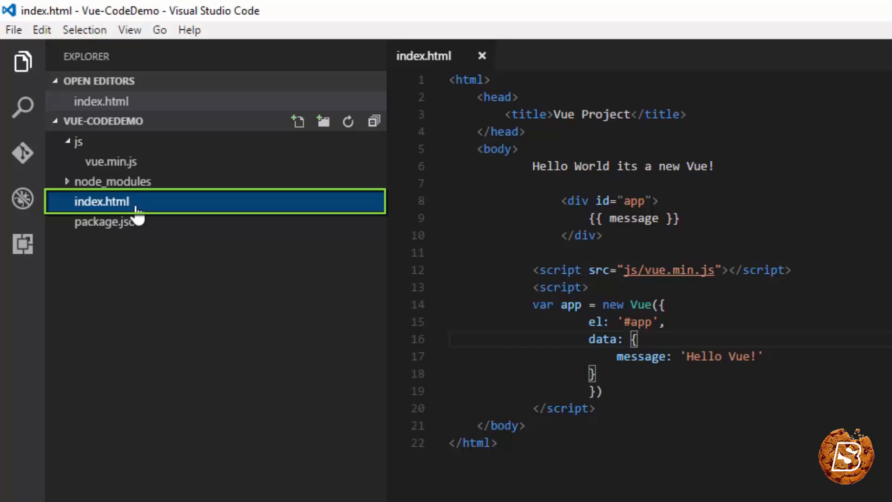
pyautogui.click(666, 270)
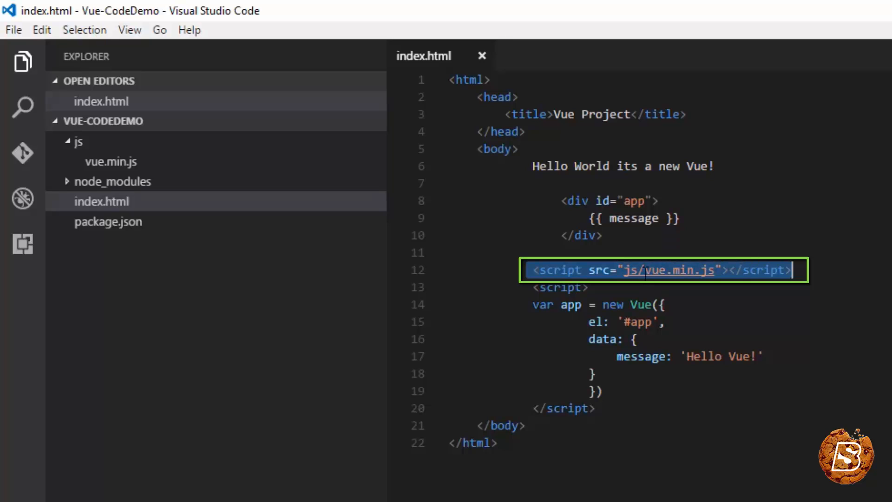
pyautogui.click(591, 287)
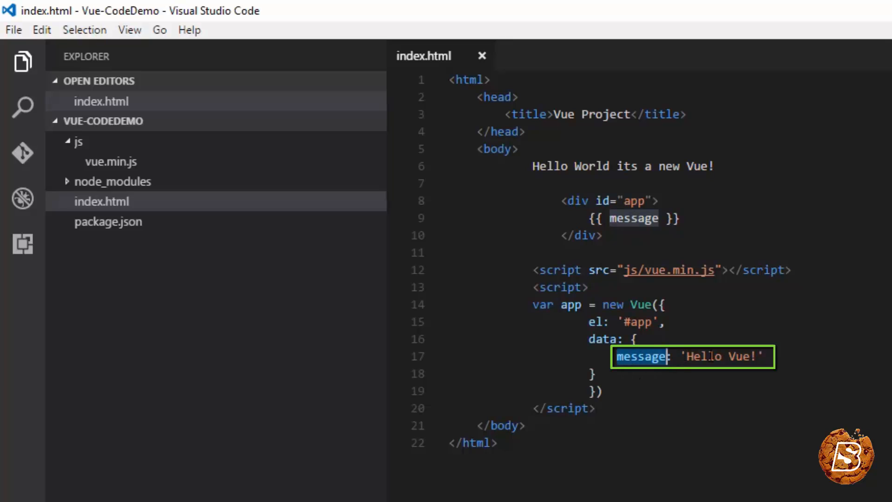
pyautogui.click(633, 218)
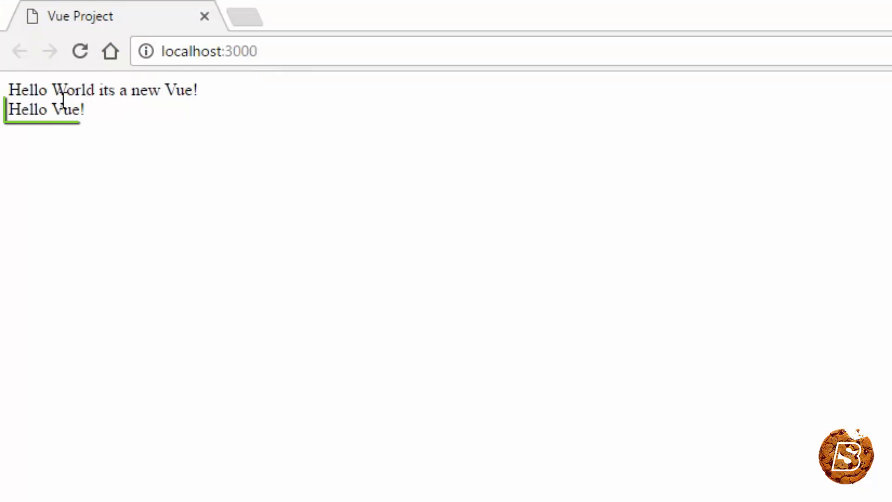
# Select the rendered 'Hello Vue!' text on the localhost:3000 page.
pyautogui.doubleClick(44, 109)
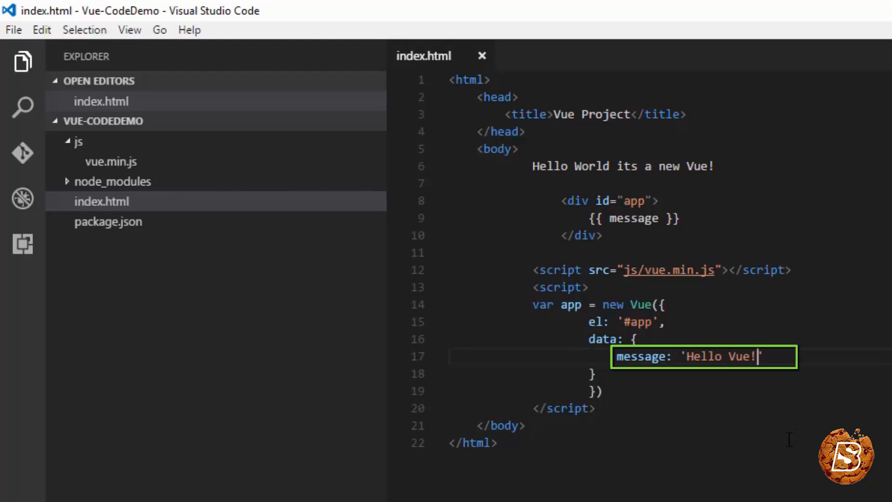
# Extend the app's message data in index.html to 'Hello Vue! Wow'.
pyautogui.write('Wow')
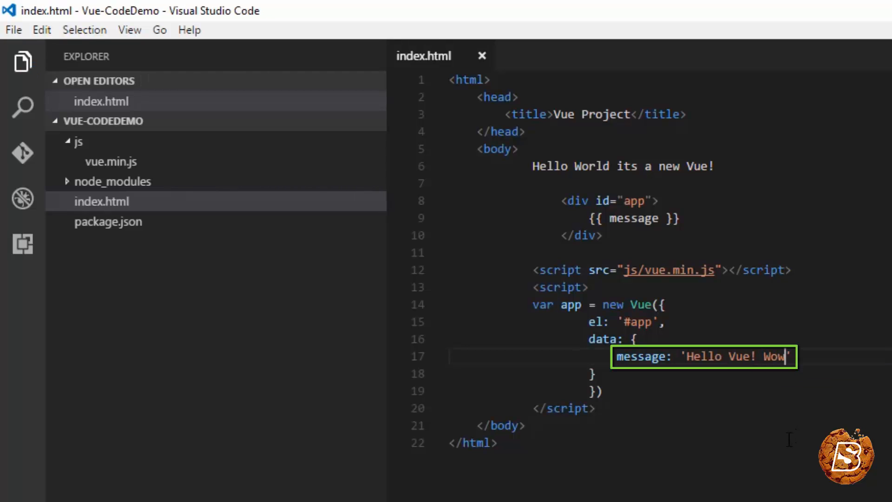